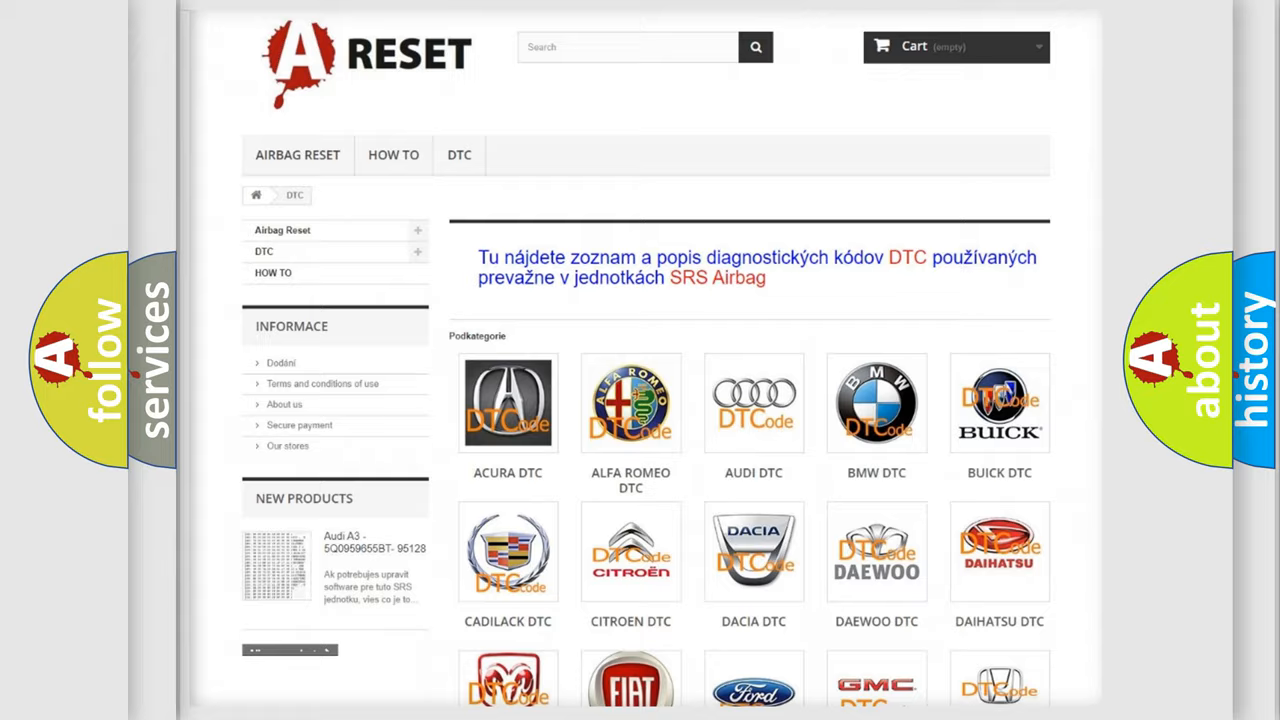
Step: Scroll through the Chevrolet DTC code list to locate code C129C00 and its definition
{"action": "scroll", "scroll_direction": "down", "scroll_amount": 3}
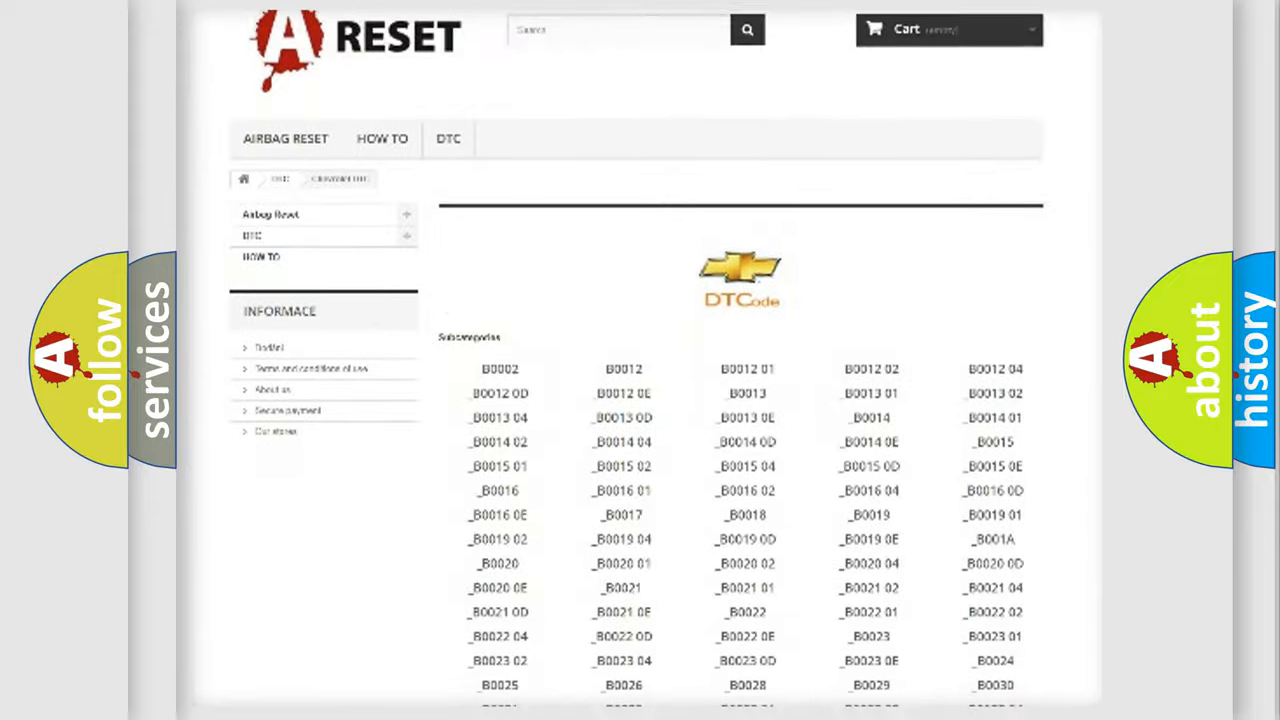
{"action": "scroll", "scroll_direction": "down", "scroll_amount": 3}
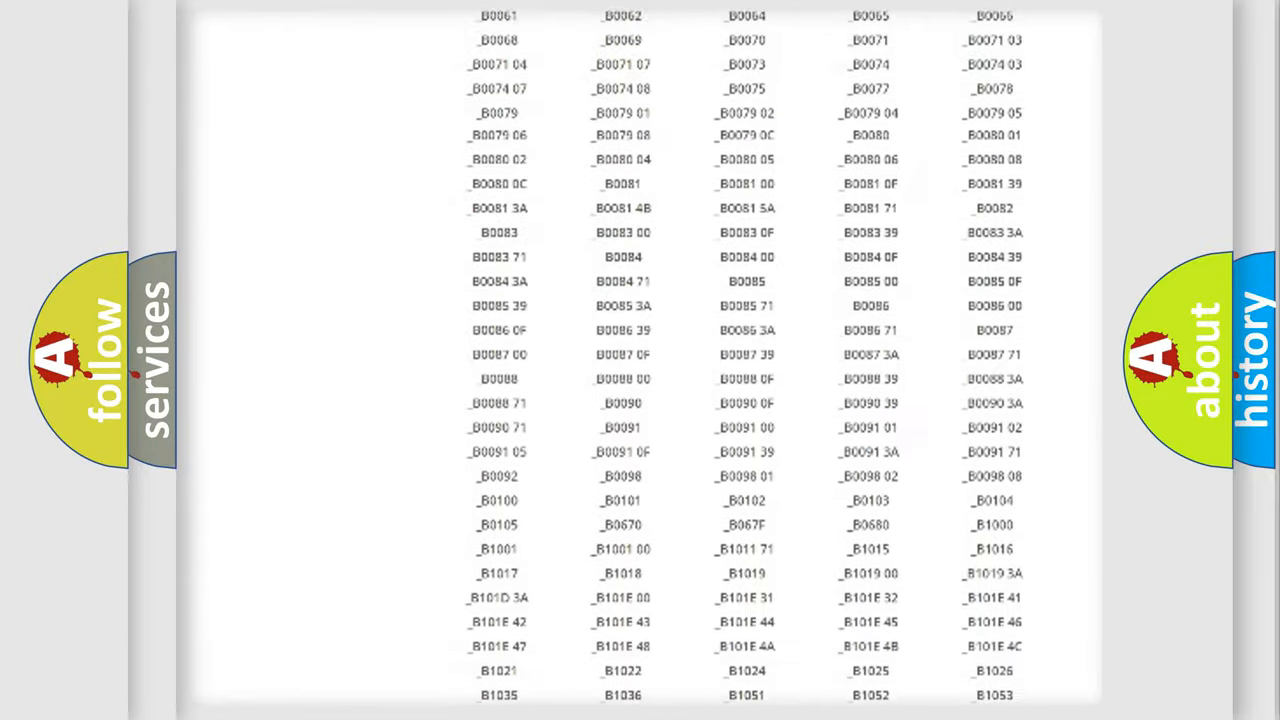
{"action": "scroll", "scroll_direction": "up", "scroll_amount": 3}
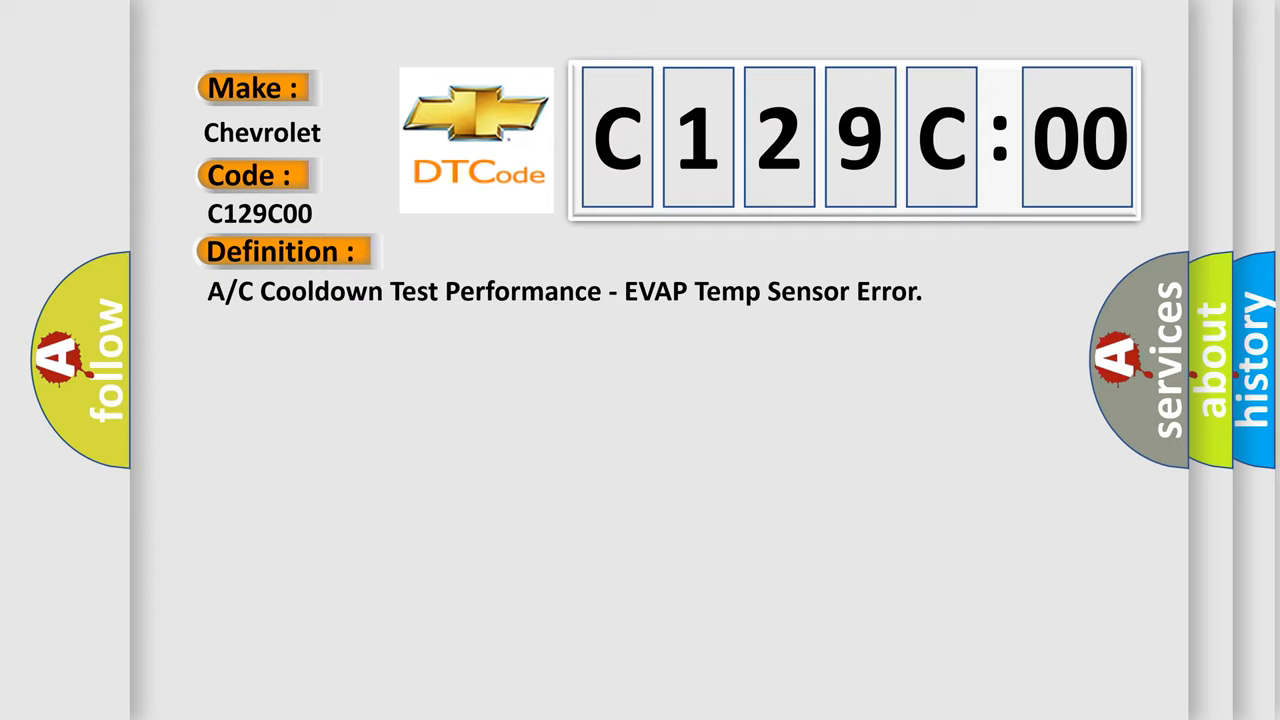
Step: Show the description of C129C00, then its cause: evaporator temperature sensor DTC, HVAC module
{"action": "left_click", "coordinate": [520, 252]}
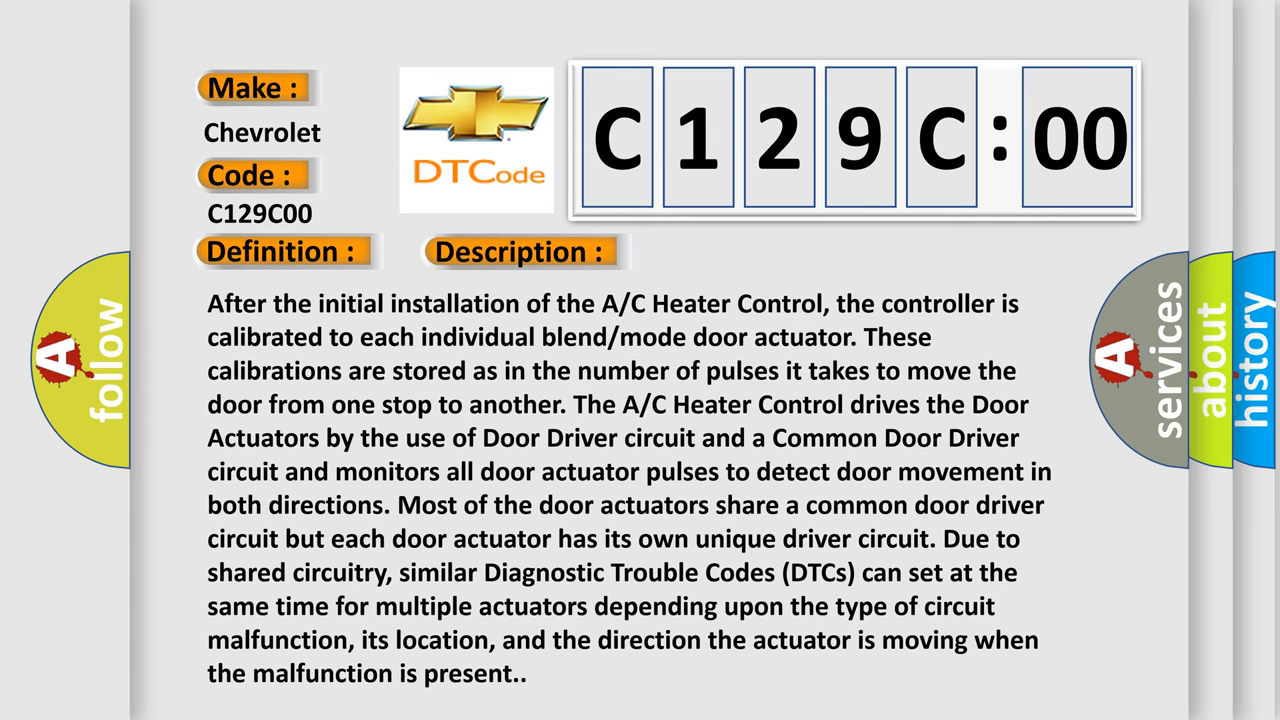
{"action": "left_click", "coordinate": [736, 252]}
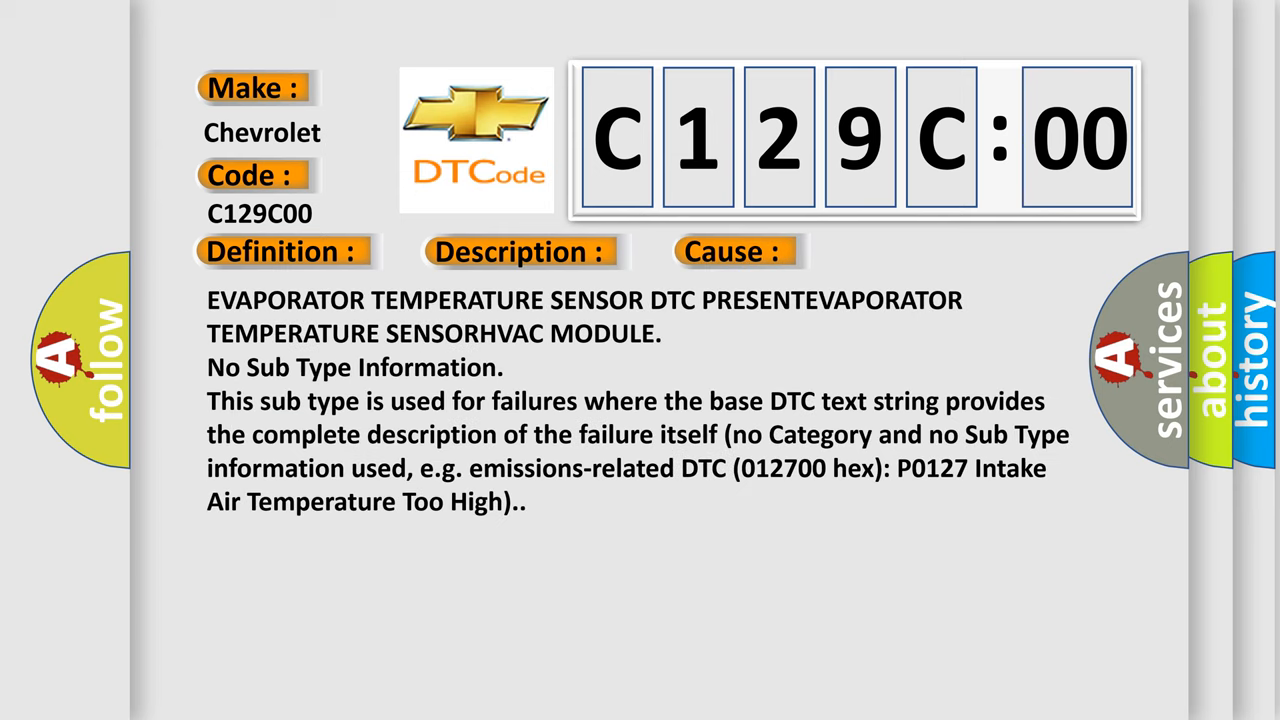